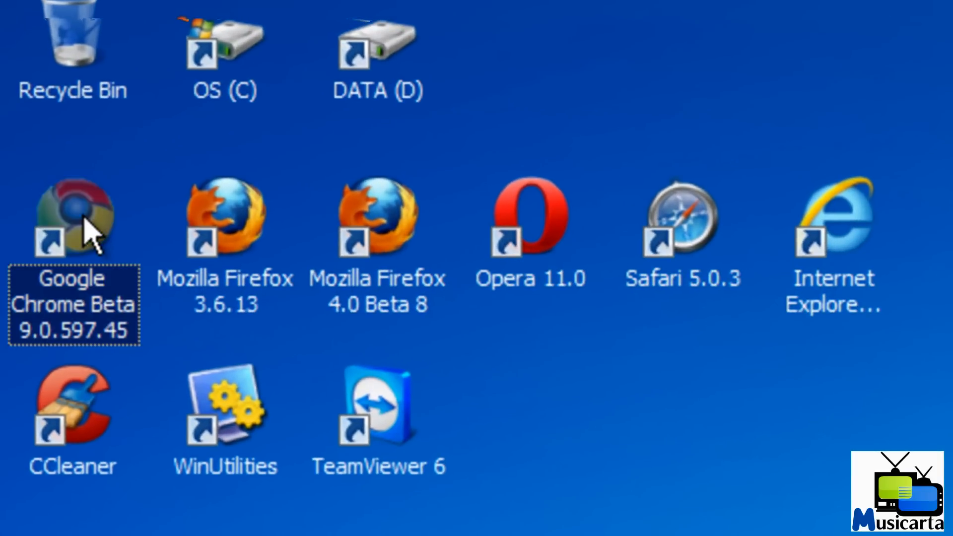
mouse_move(177, 249)
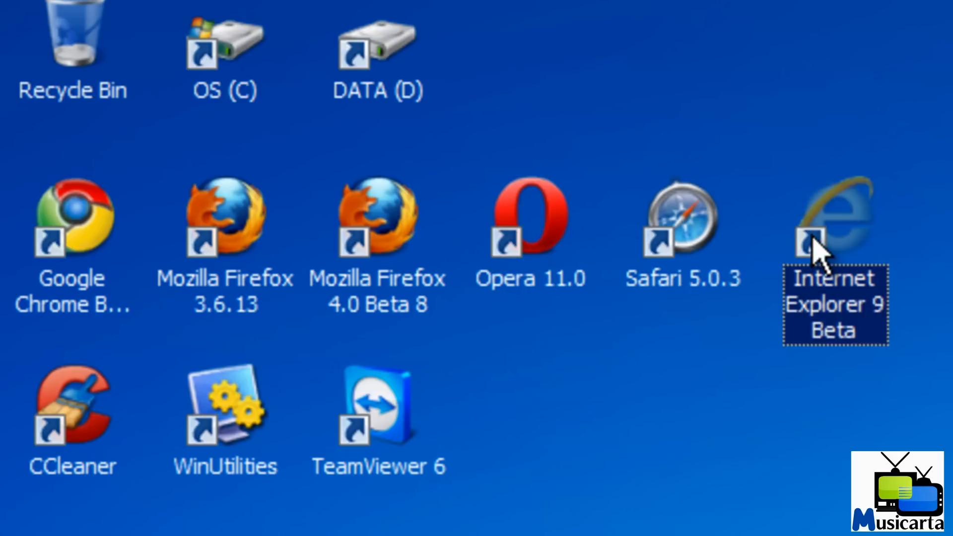
Step: Launch Google Chrome Beta 9.0.597.45 from the desktop shortcut
double_click(71, 219)
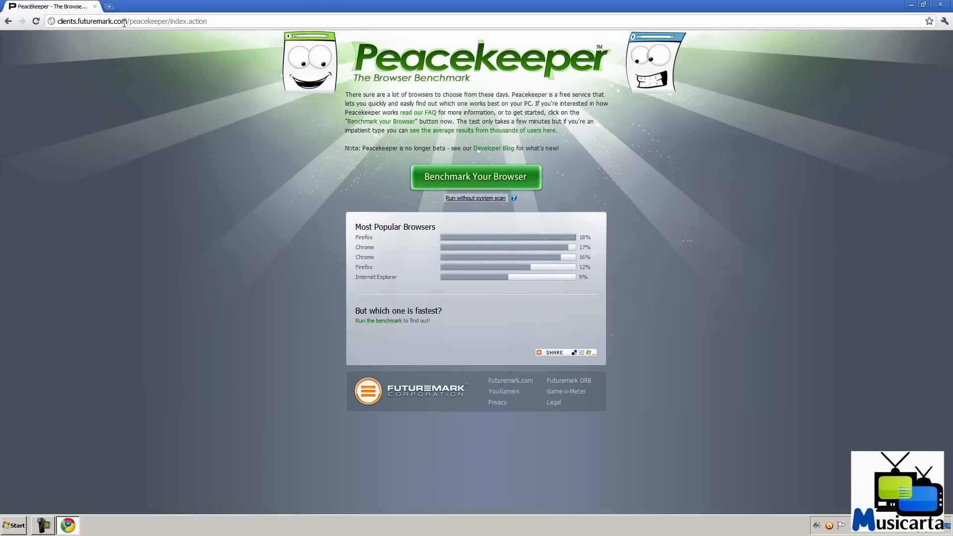
mouse_move(129, 76)
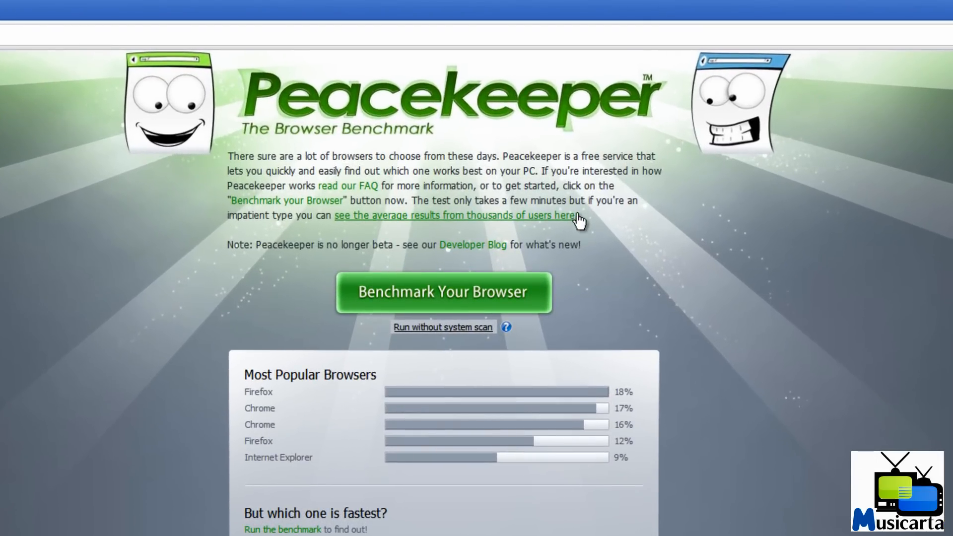
mouse_move(581, 221)
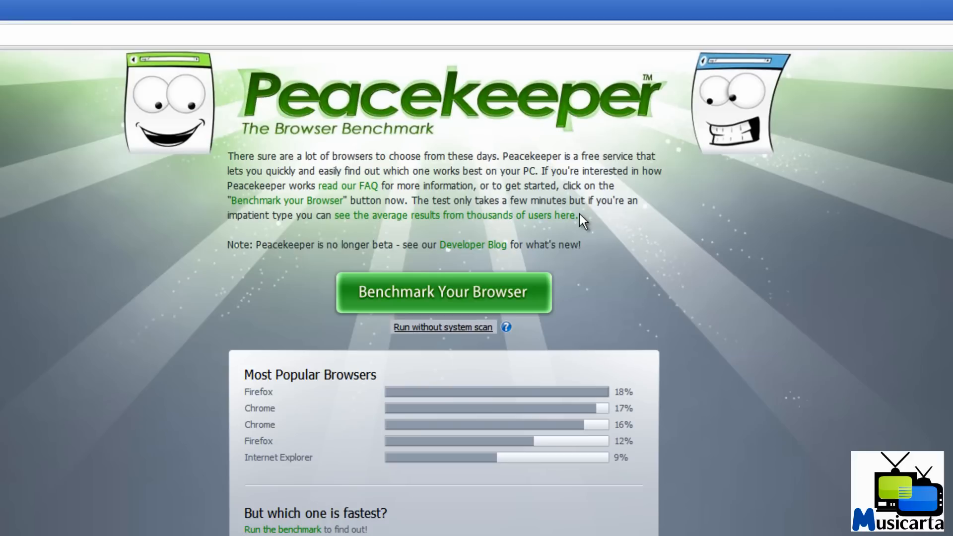
mouse_move(432, 220)
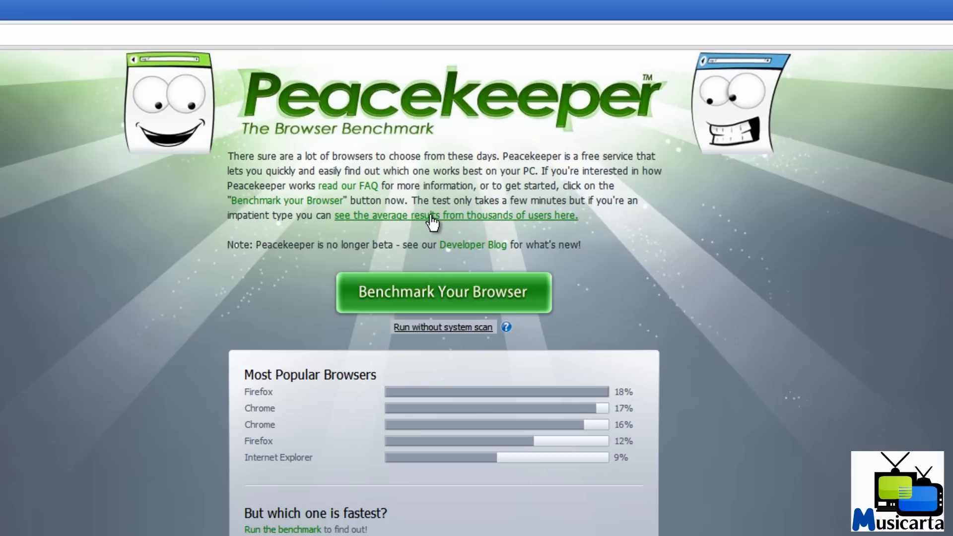
Step: View the Processor And Browser Performance chart on the average results statistics page
click(455, 216)
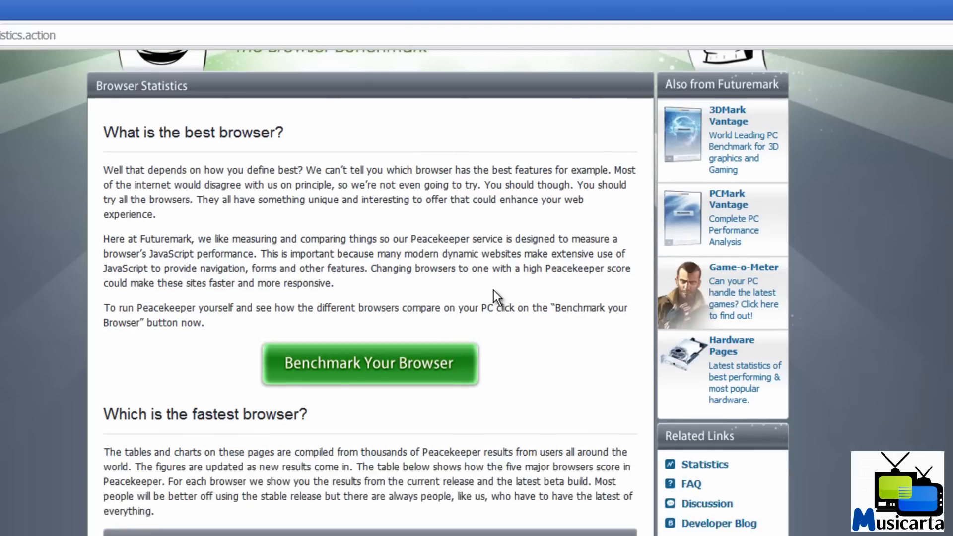
scroll(down, 3)
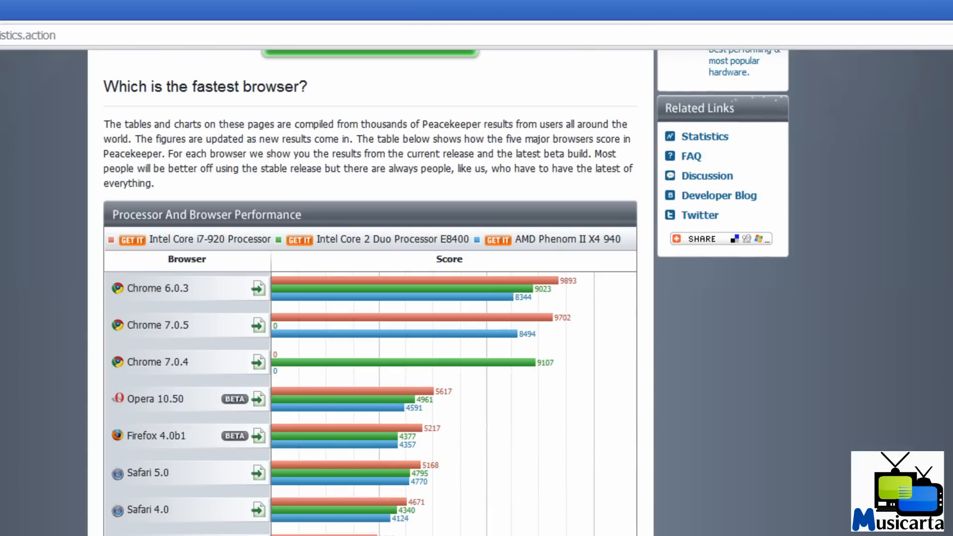
scroll(up, 3)
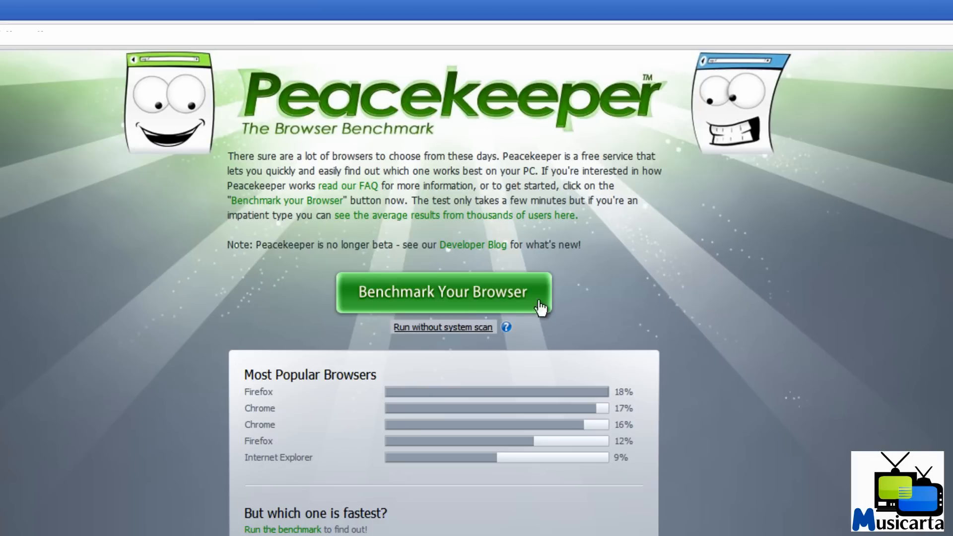
mouse_move(437, 304)
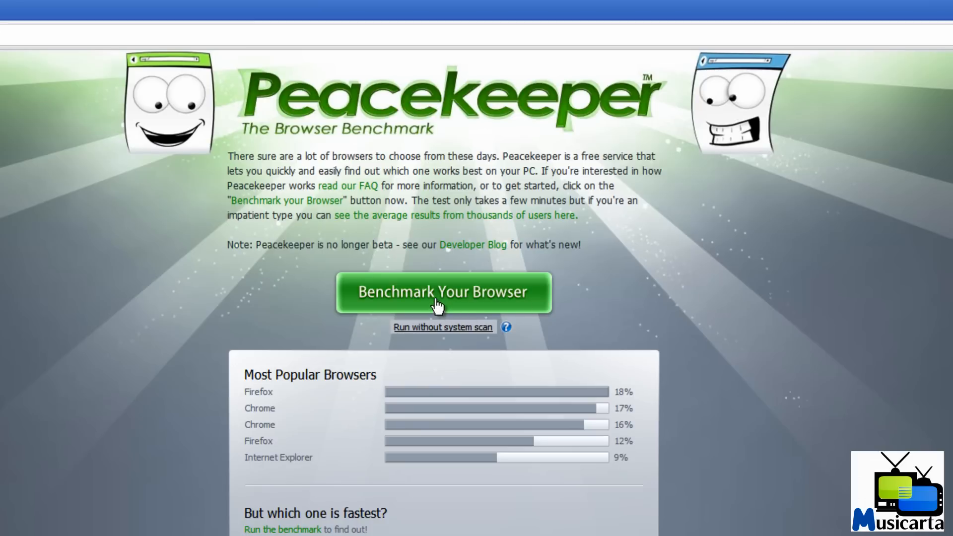
Step: Start Benchmark Your Browser and dismiss the setup.cpp error so system analysis begins
click(444, 292)
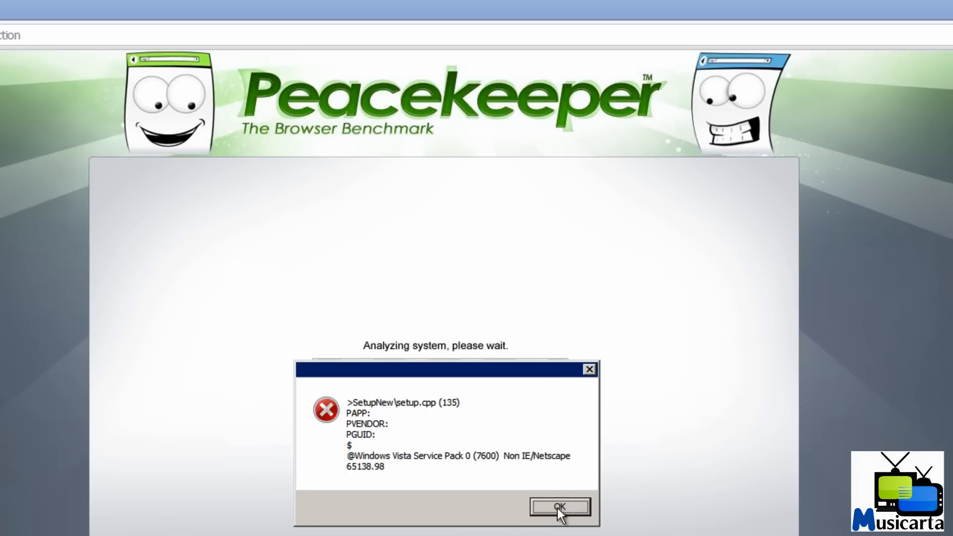
click(560, 508)
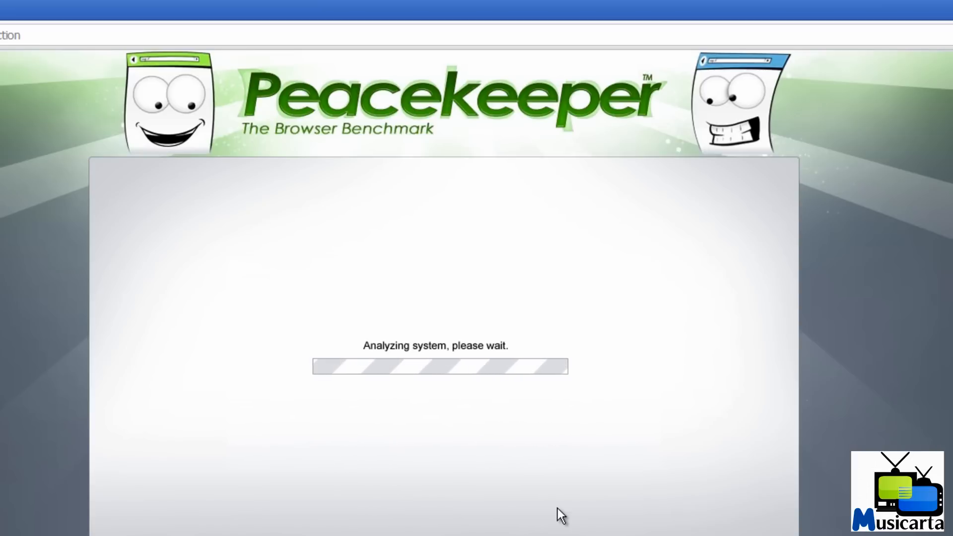
mouse_move(475, 439)
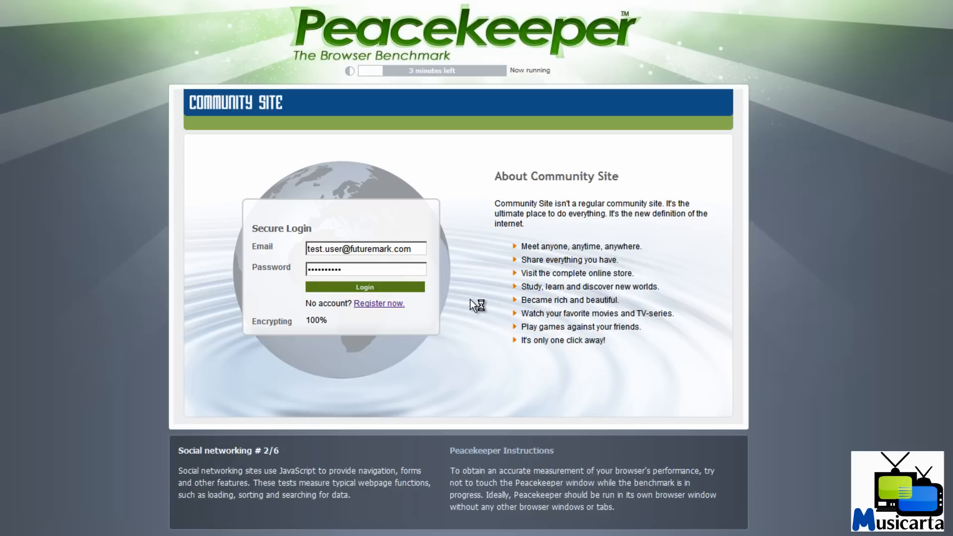
Step: Let the test suites run until Chrome 9.0.597.45 scores 6351 points
click(364, 287)
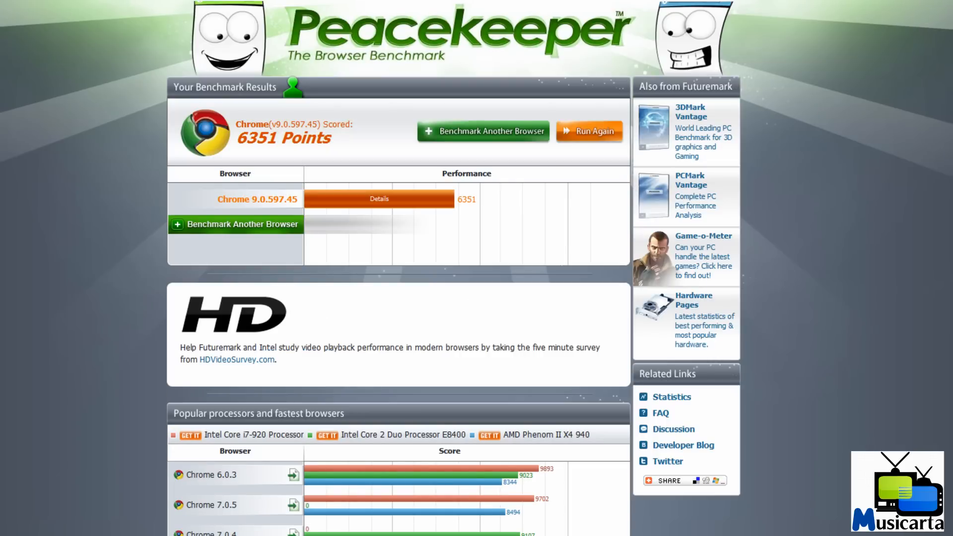
mouse_move(320, 146)
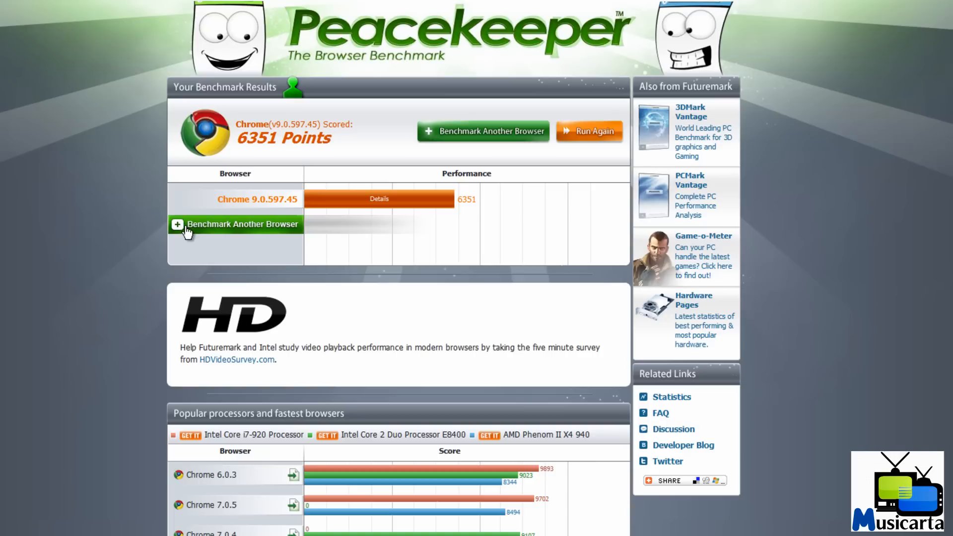
Step: Copy the Benchmark Another Browser results link from the popup
click(234, 224)
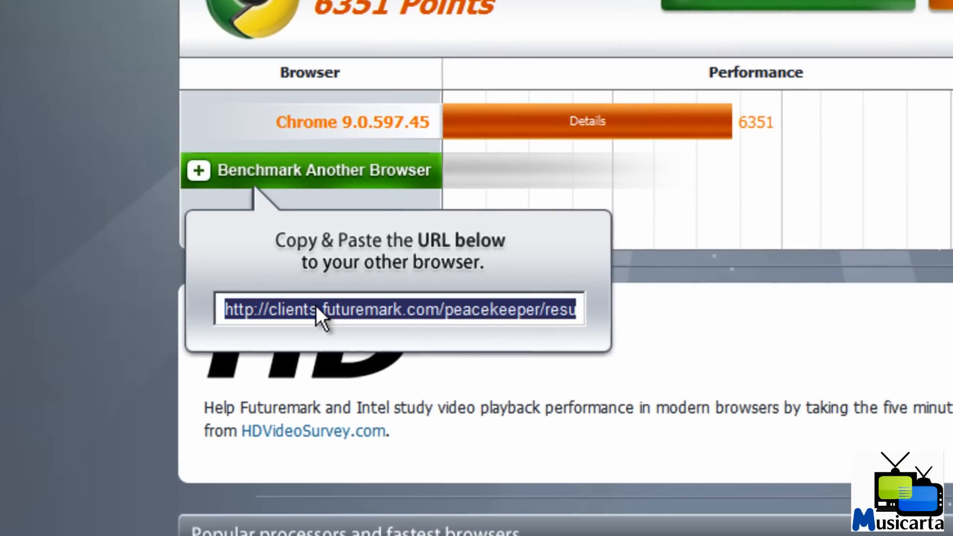
mouse_move(321, 307)
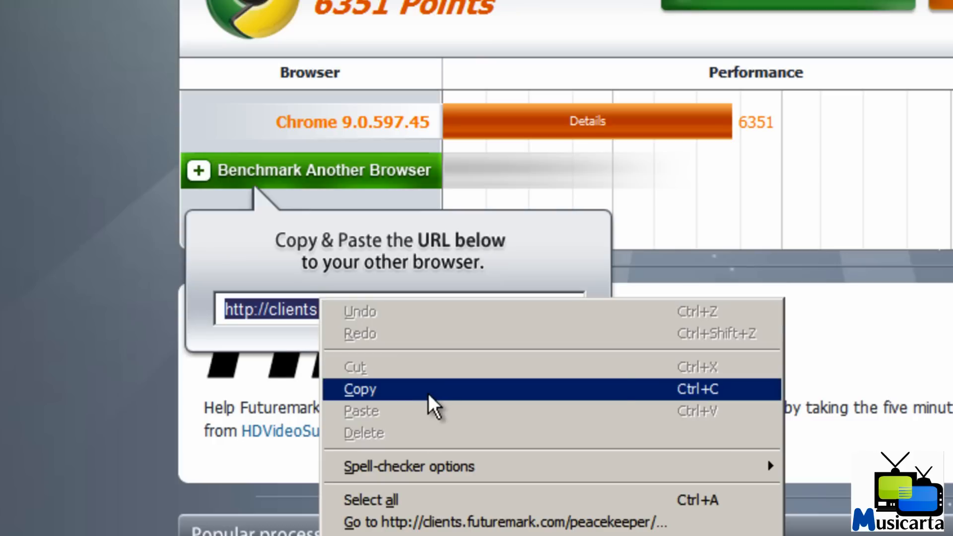
click(360, 390)
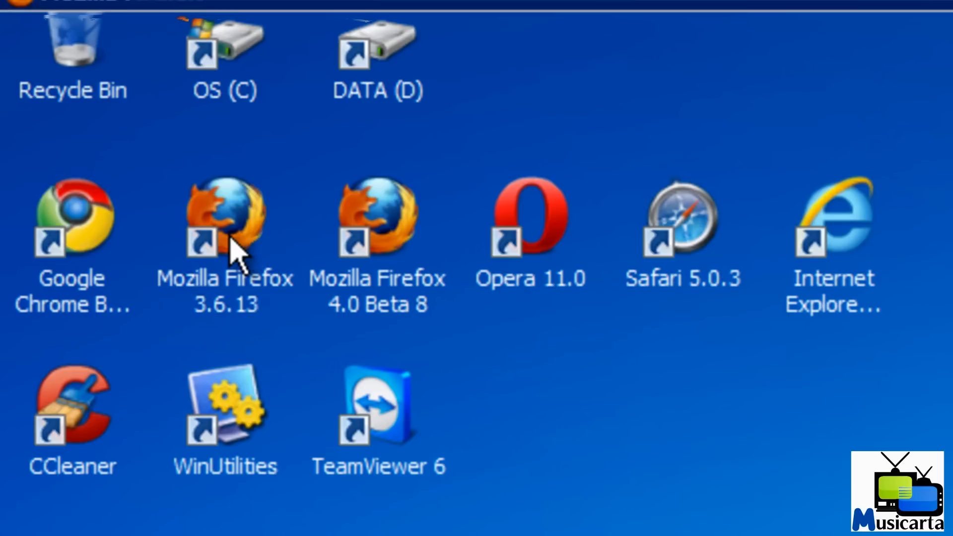
Step: Launch Firefox 3.6.13 and load the pasted Peacekeeper results link showing Chrome's 6351
double_click(222, 221)
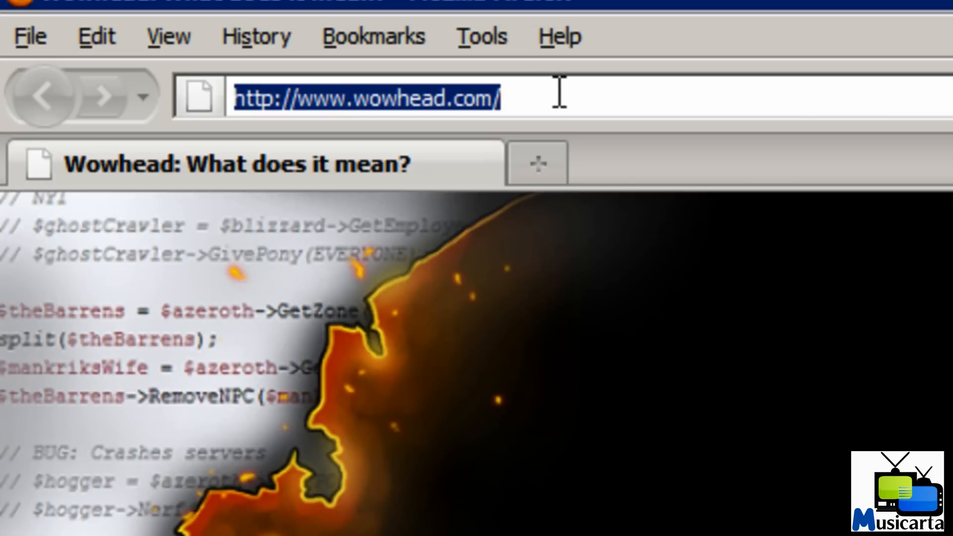
right_click(396, 94)
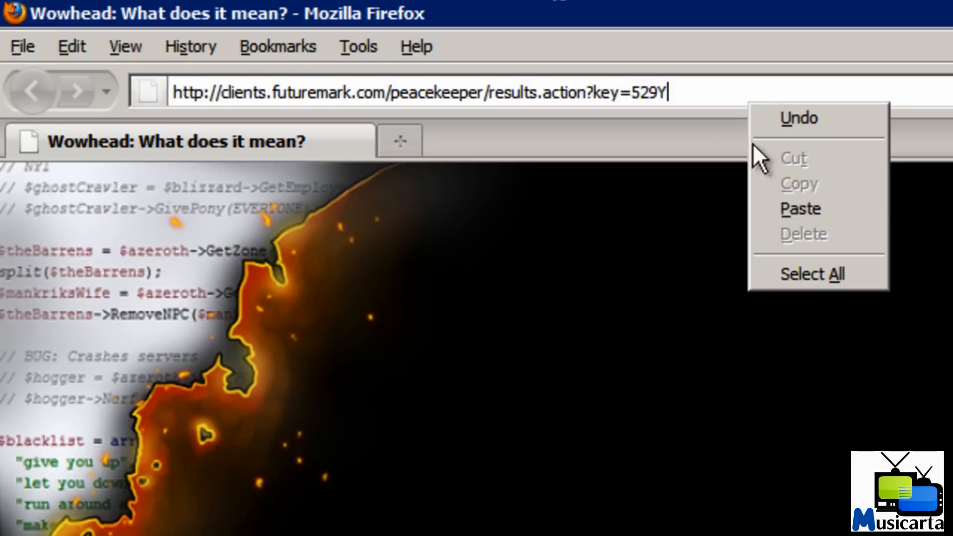
key(Return)
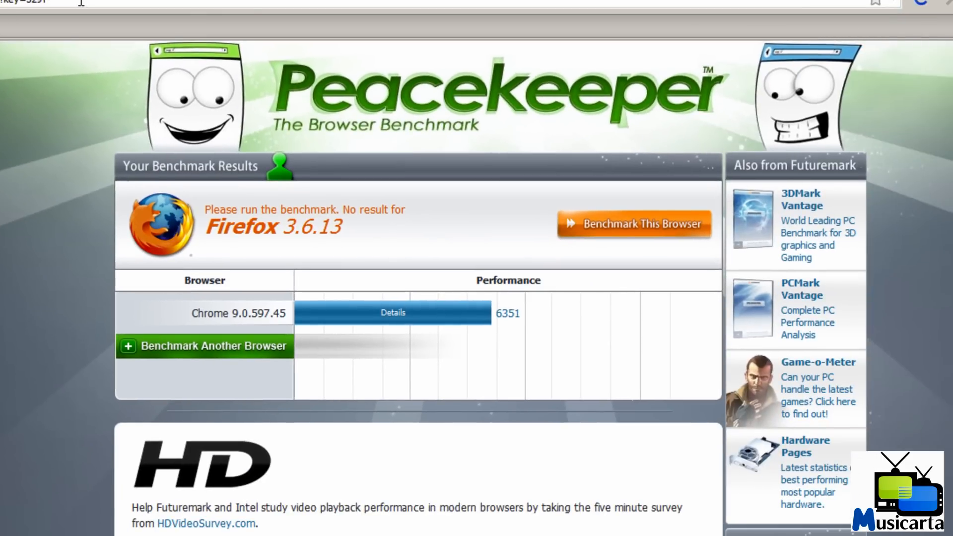
mouse_move(226, 132)
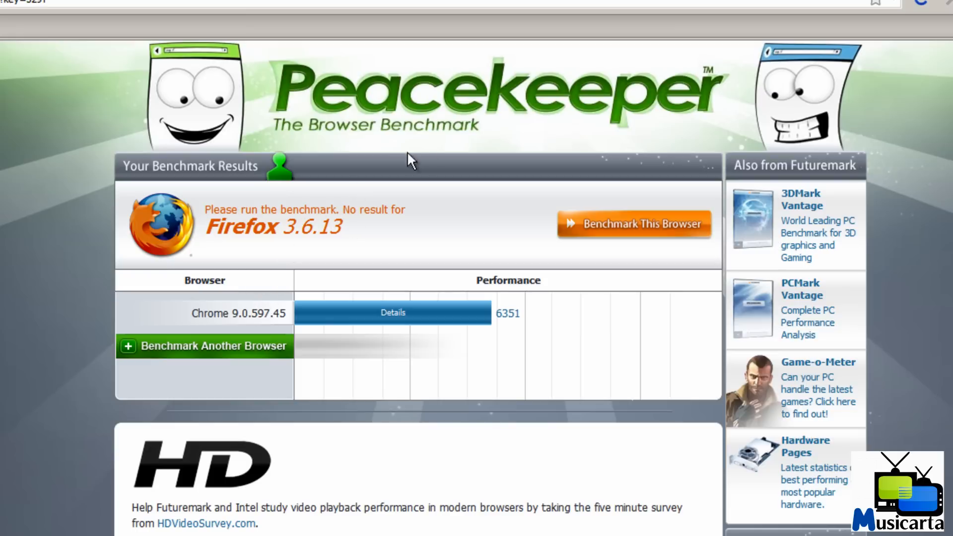
mouse_move(627, 234)
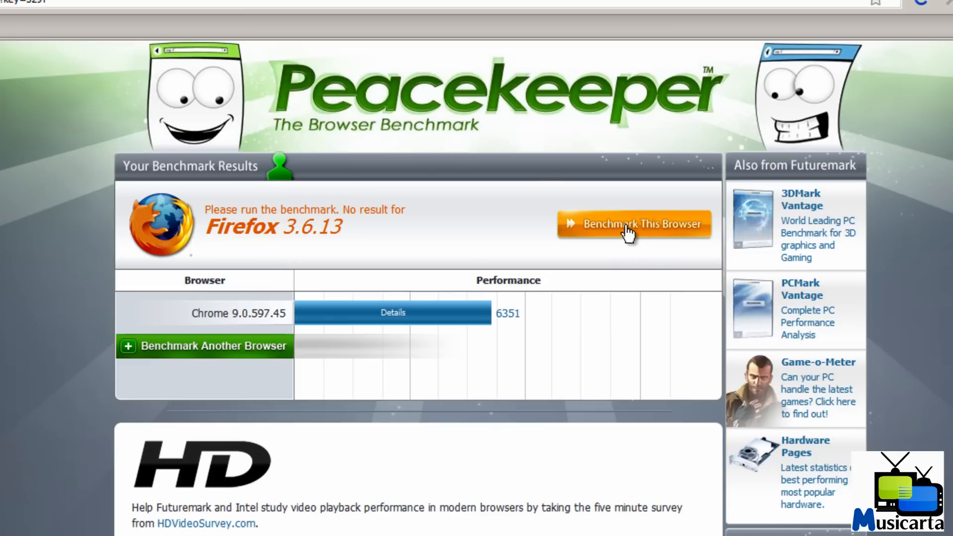
Step: Run Benchmark This Browser for Firefox 3.6.13, which finishes last at 2004
click(634, 224)
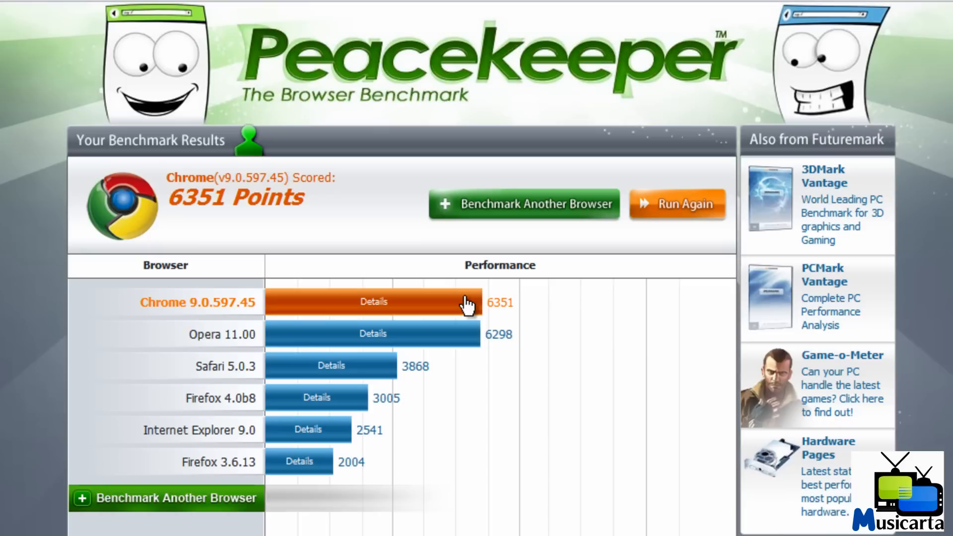
mouse_move(237, 356)
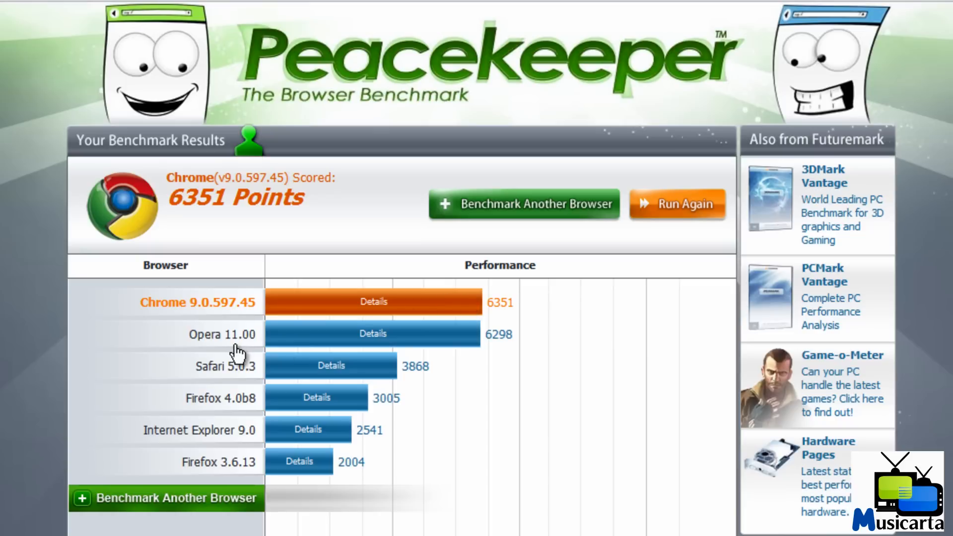
mouse_move(250, 380)
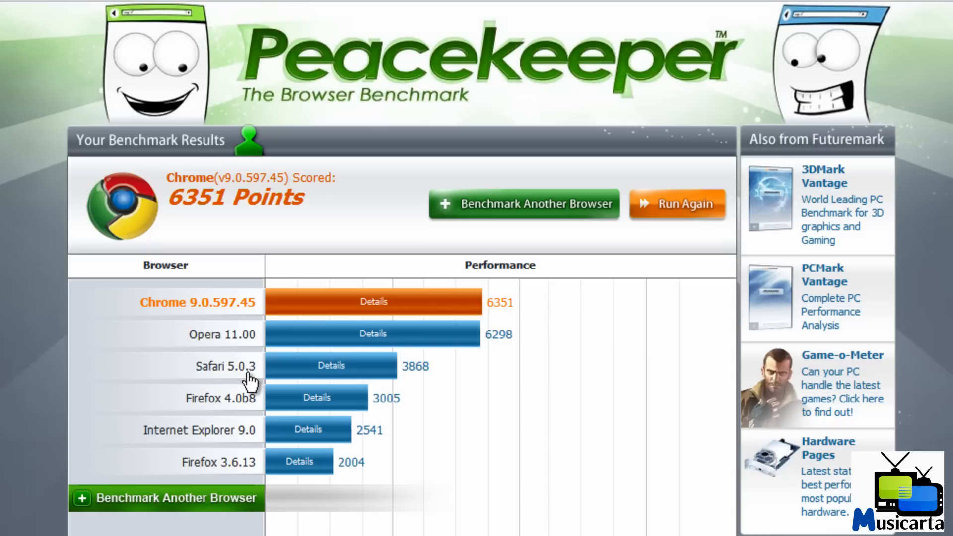
mouse_move(221, 384)
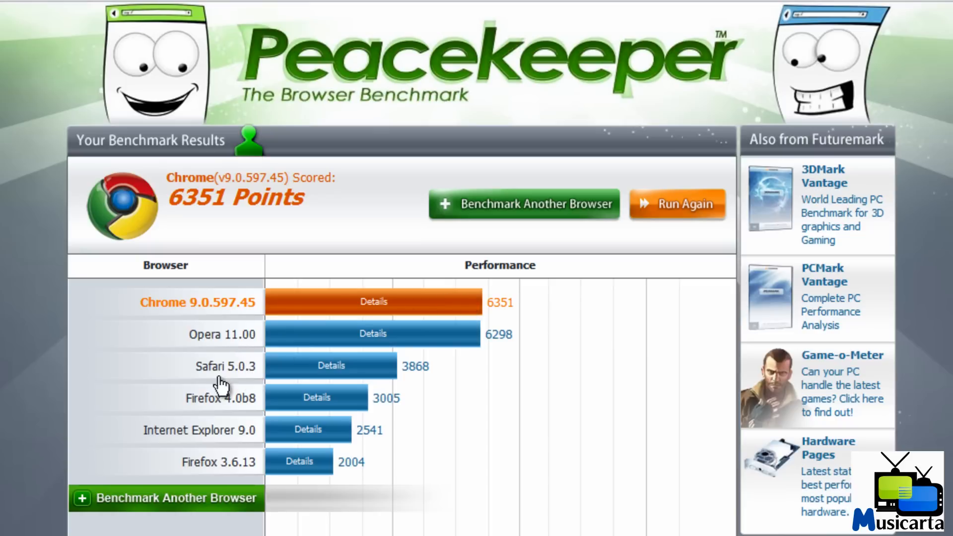
mouse_move(244, 417)
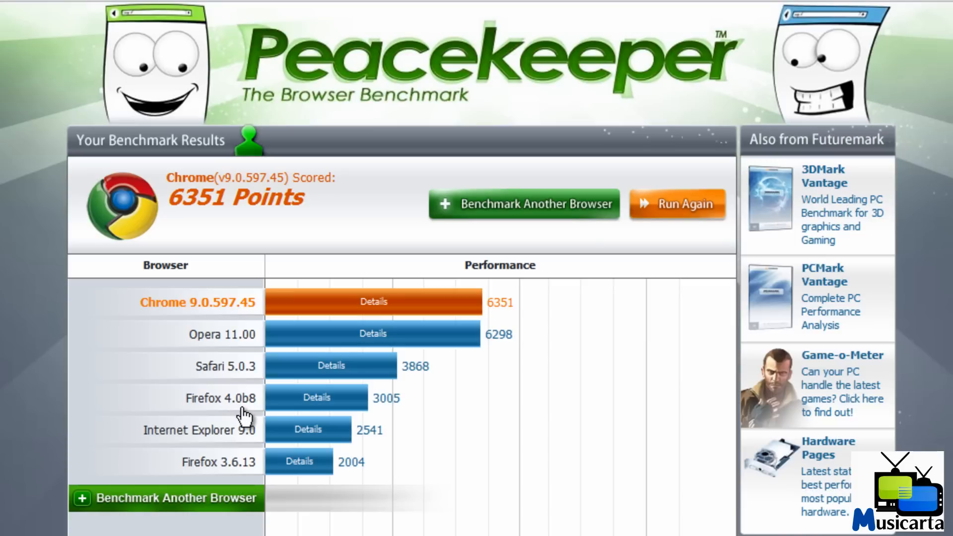
mouse_move(215, 439)
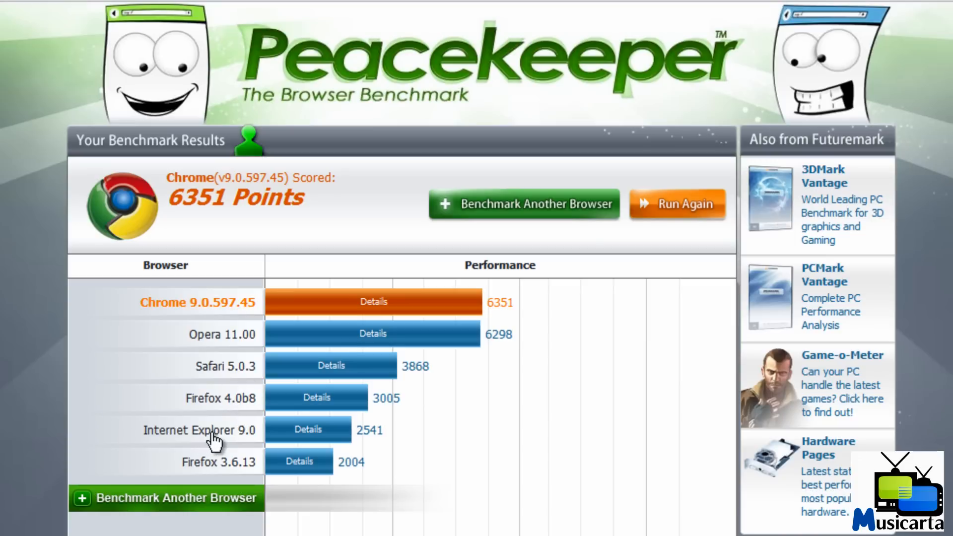
mouse_move(203, 471)
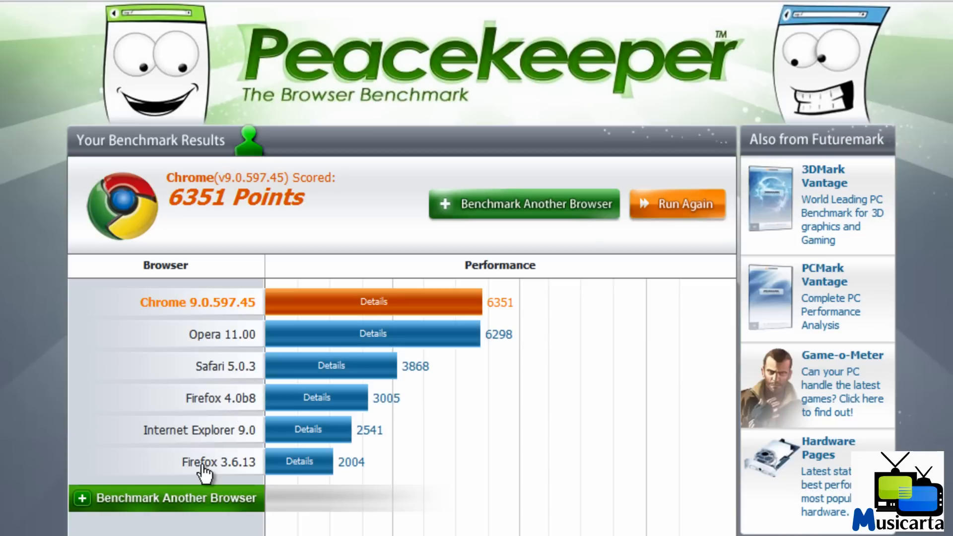
mouse_move(208, 447)
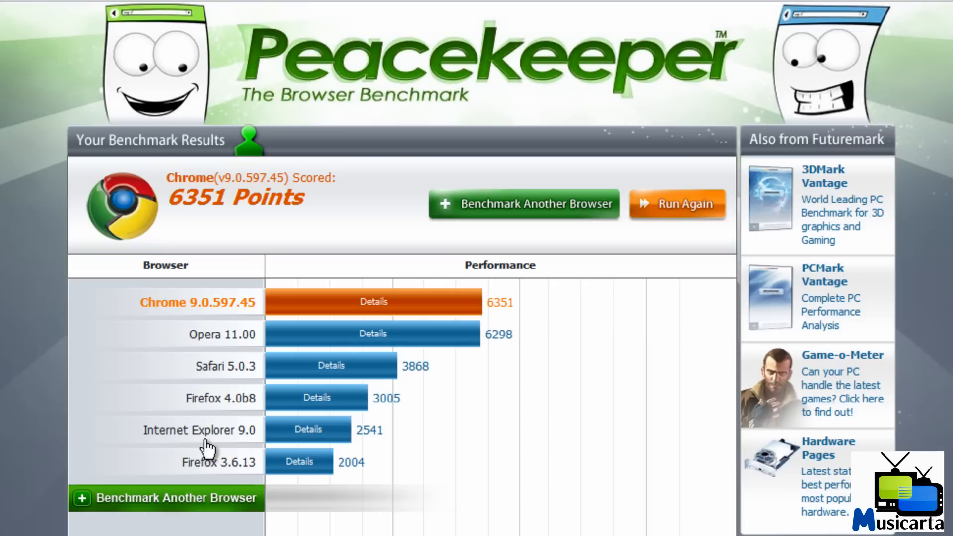
mouse_move(352, 307)
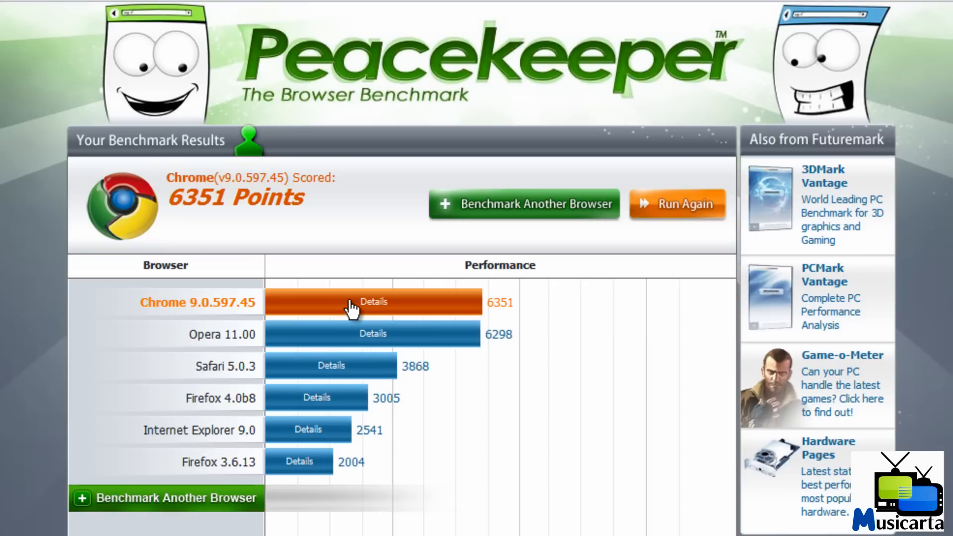
Step: Show Chrome 9.0.597.45's Result Details, Data 19339 highest and Rendering 2269 lowest
click(373, 302)
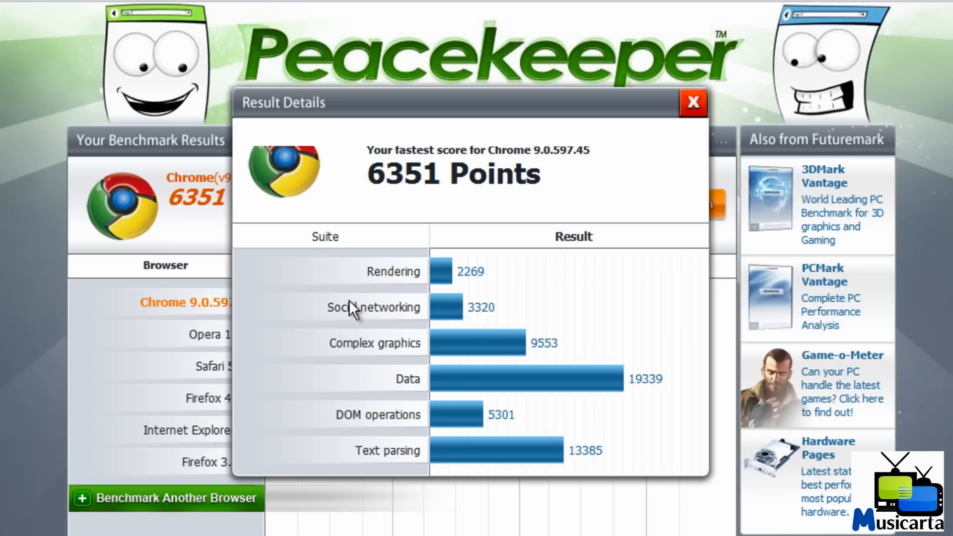
mouse_move(426, 270)
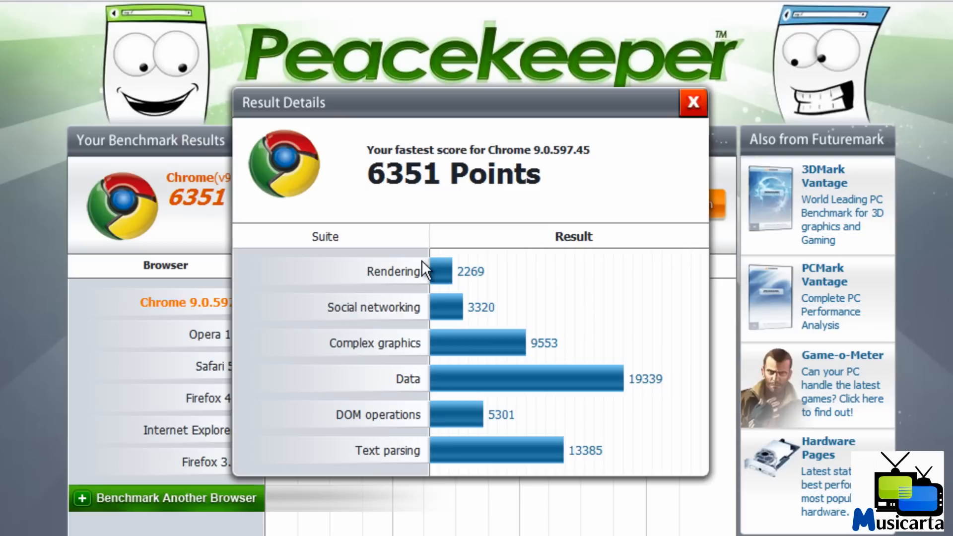
mouse_move(552, 475)
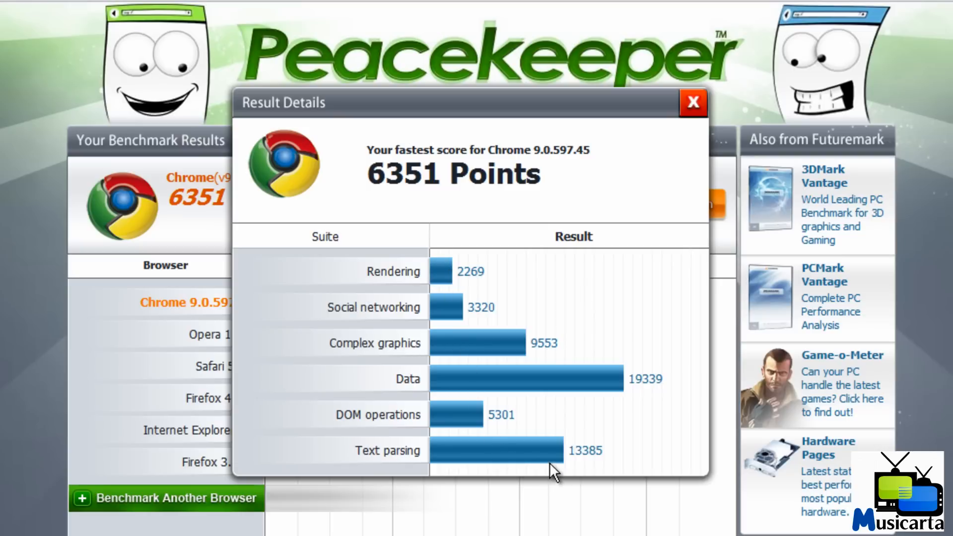
mouse_move(630, 382)
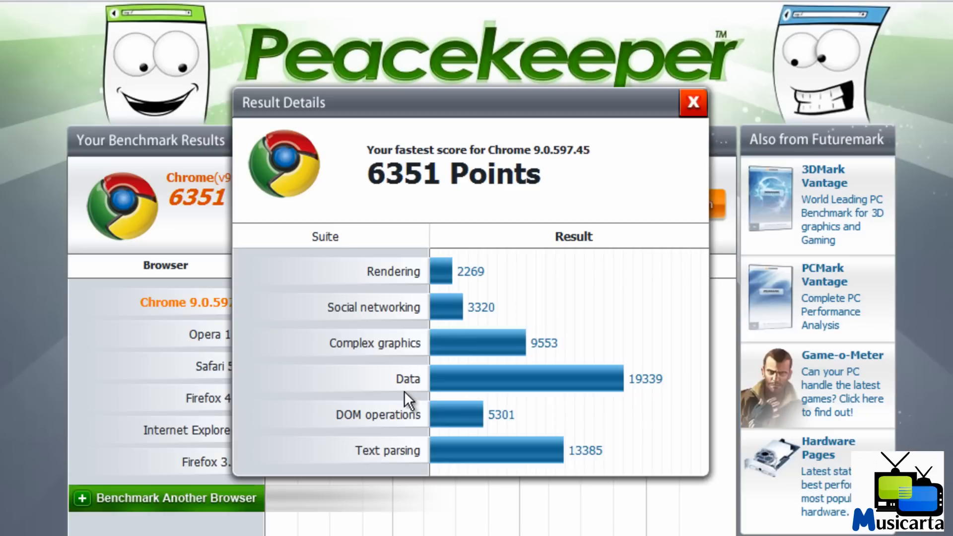
mouse_move(603, 384)
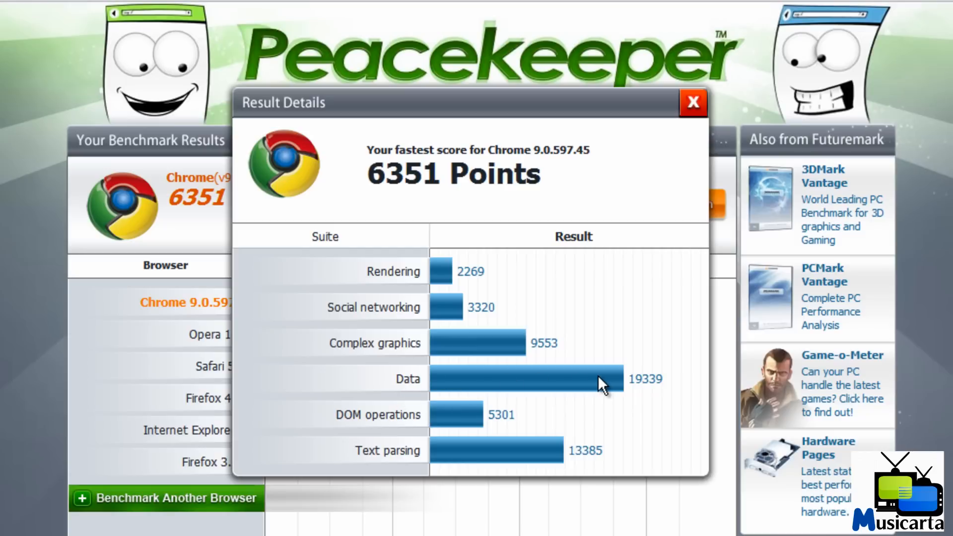
Step: Close the Result Details popup, returning to the six-browser comparison led by Chrome at 6351
click(692, 101)
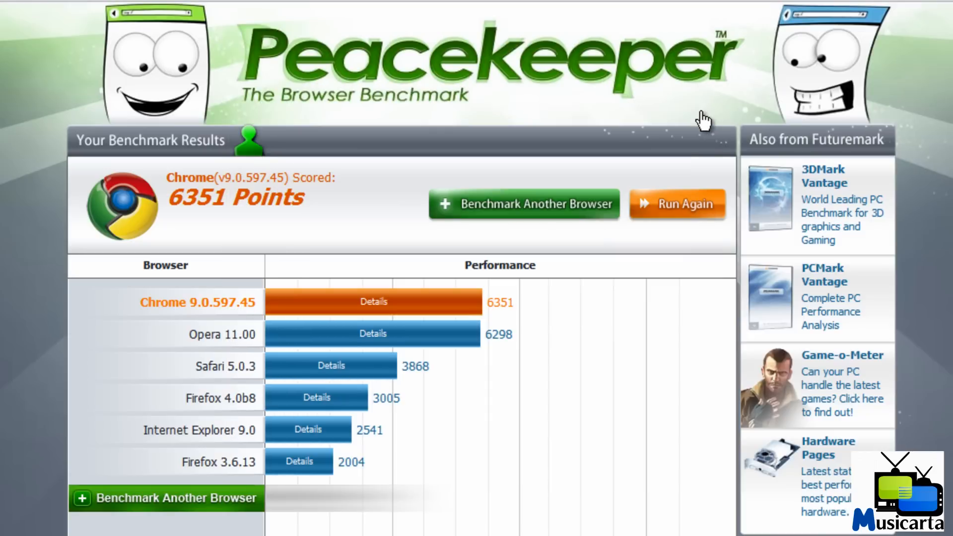
mouse_move(516, 377)
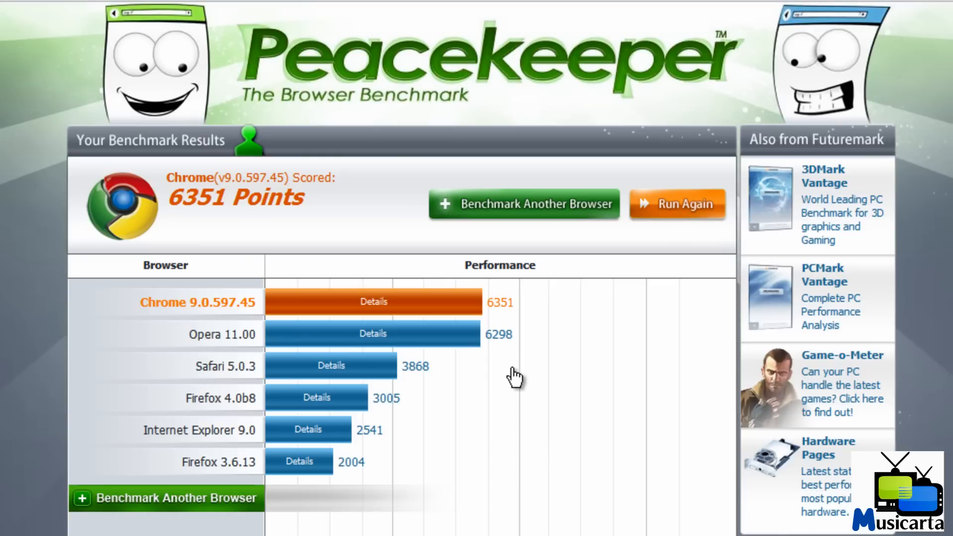
mouse_move(505, 400)
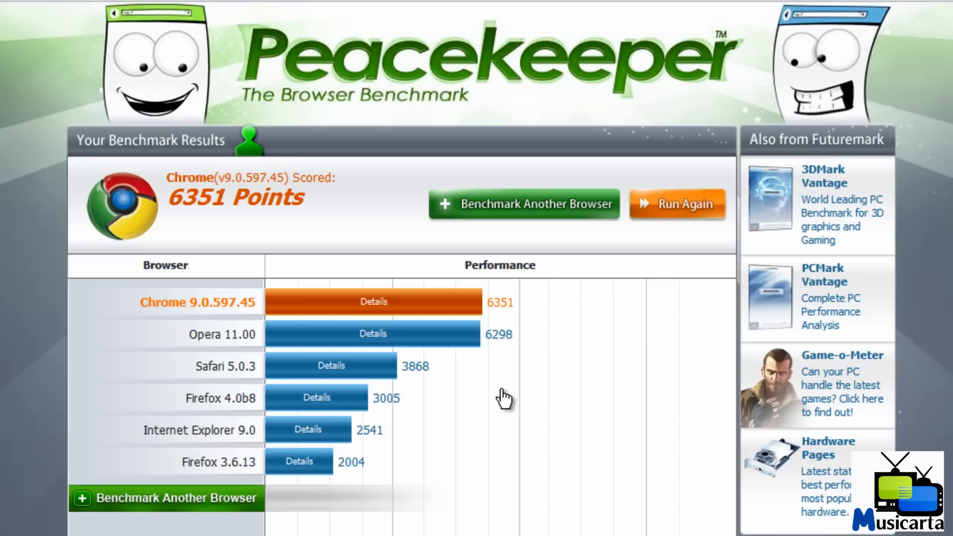
mouse_move(444, 307)
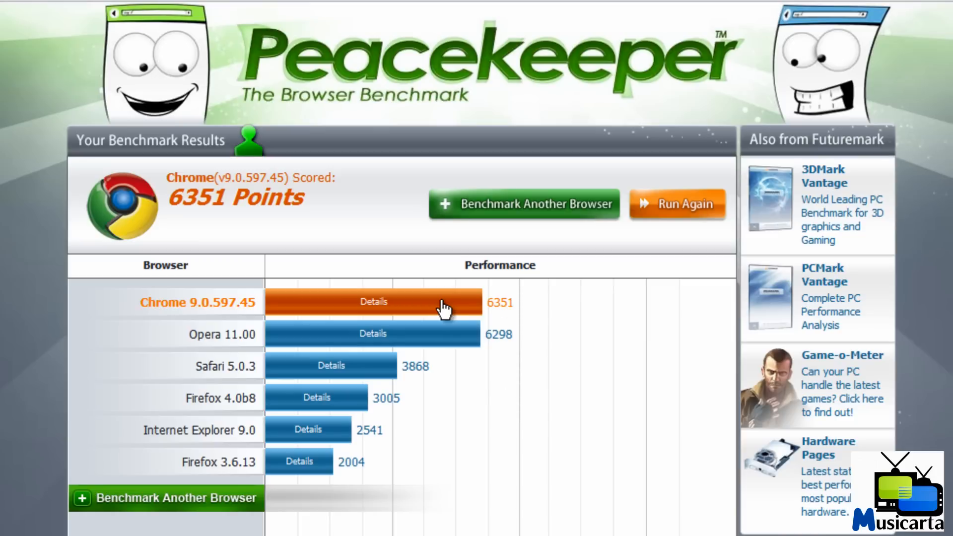